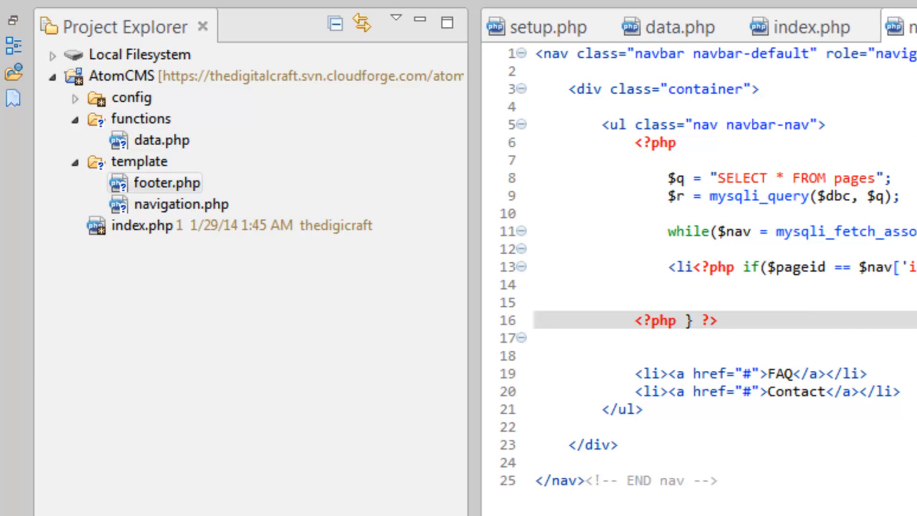
Create a new file named template.php in the AtomCMS functions folder.
right_click(137, 119)
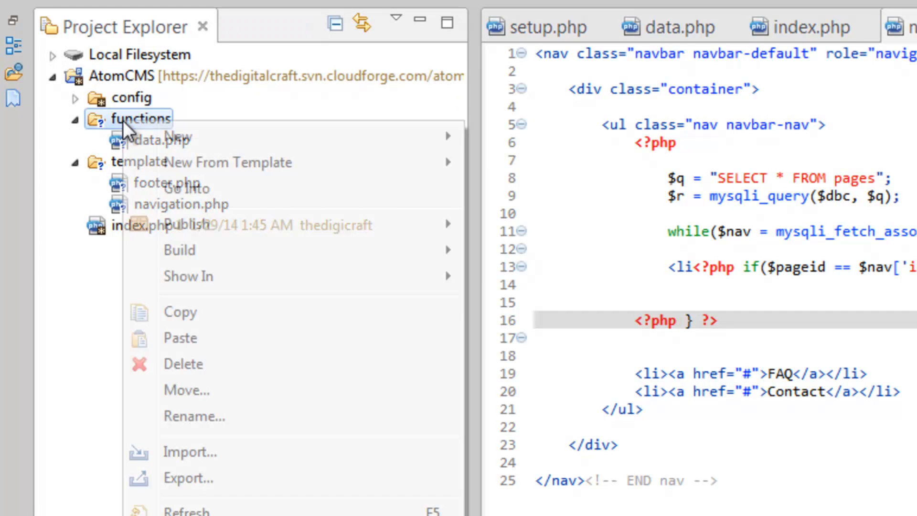
key("Escape")
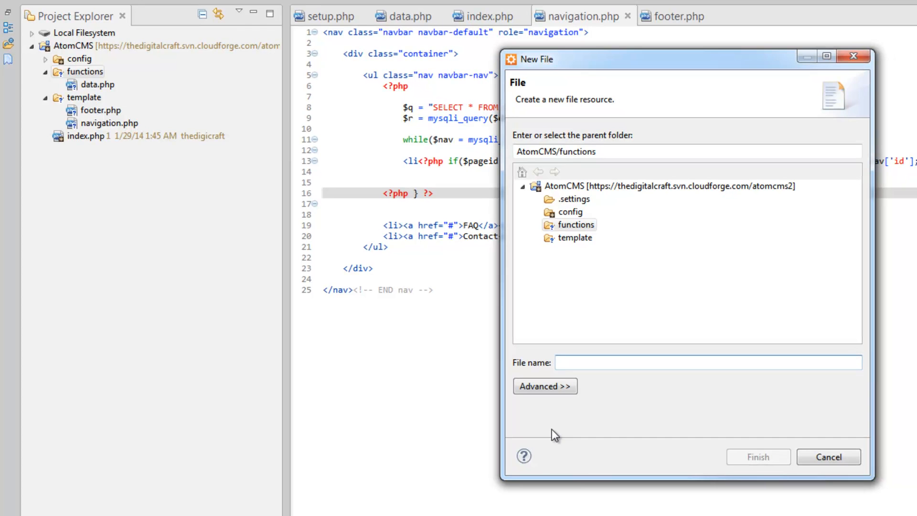
type("template")
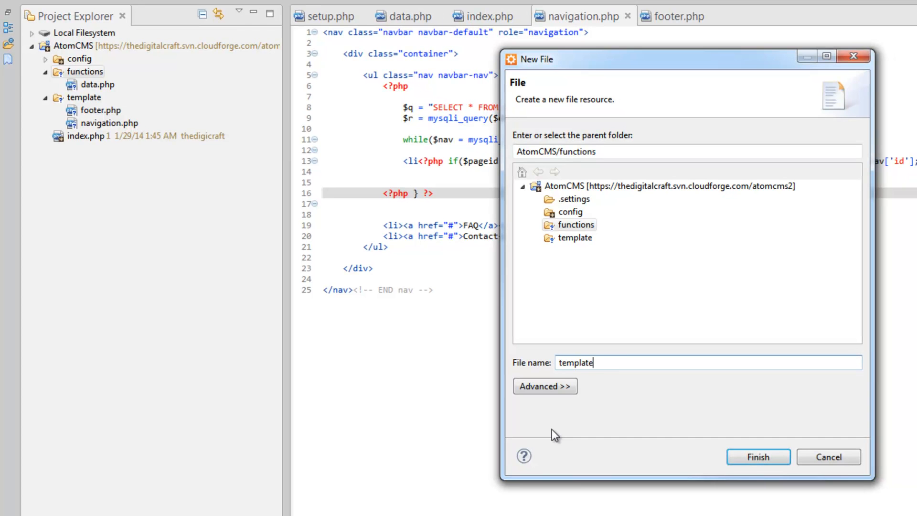
type(".php")
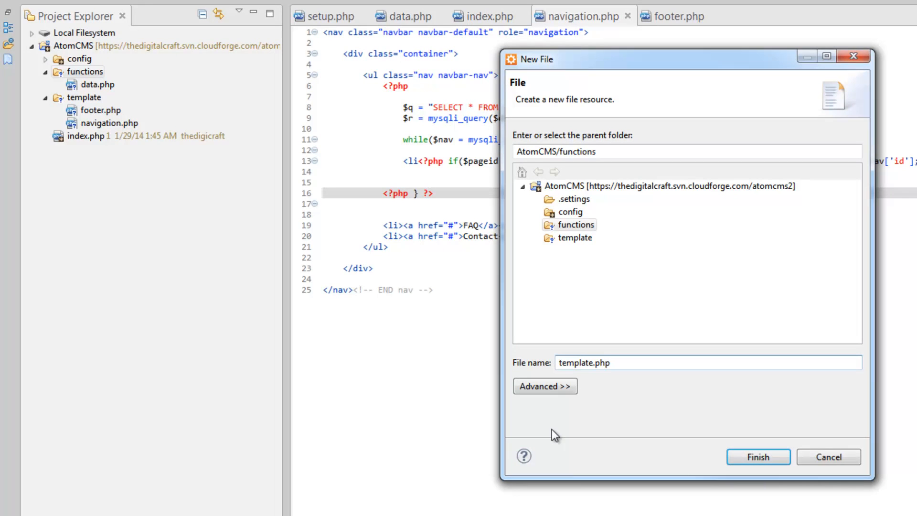
left_click(758, 456)
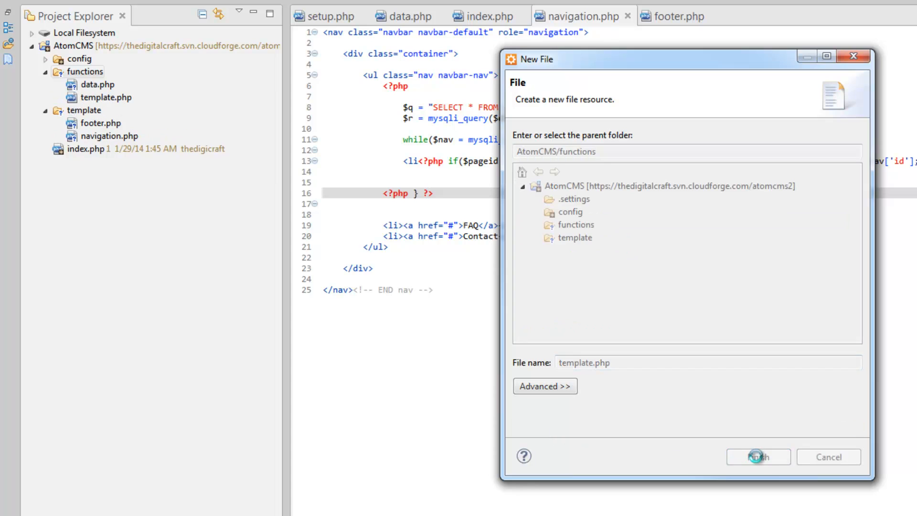
Type a PHP block in template.php that declares function nav_main().
left_click(758, 457)
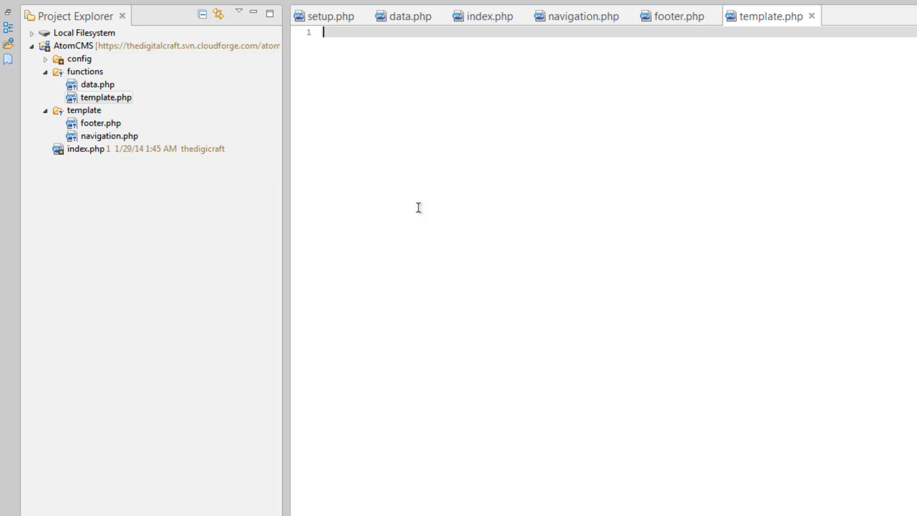
type("<?php")
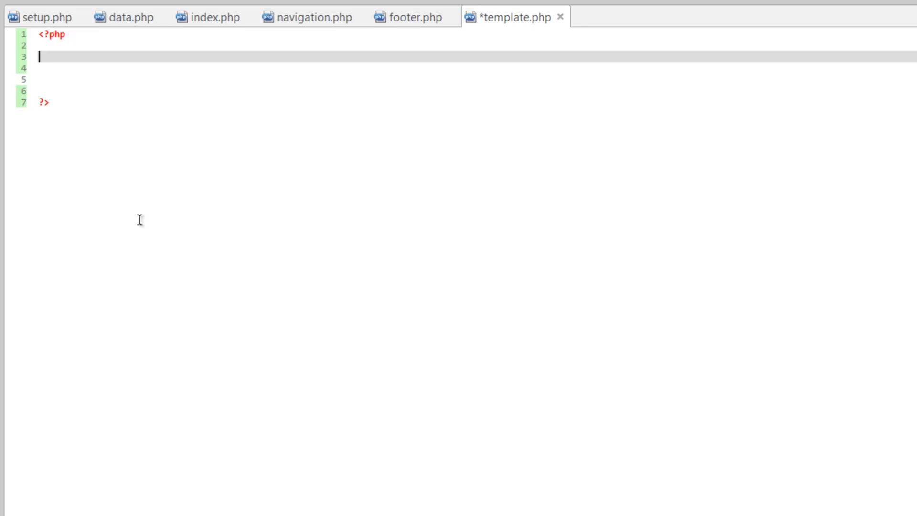
type("function")
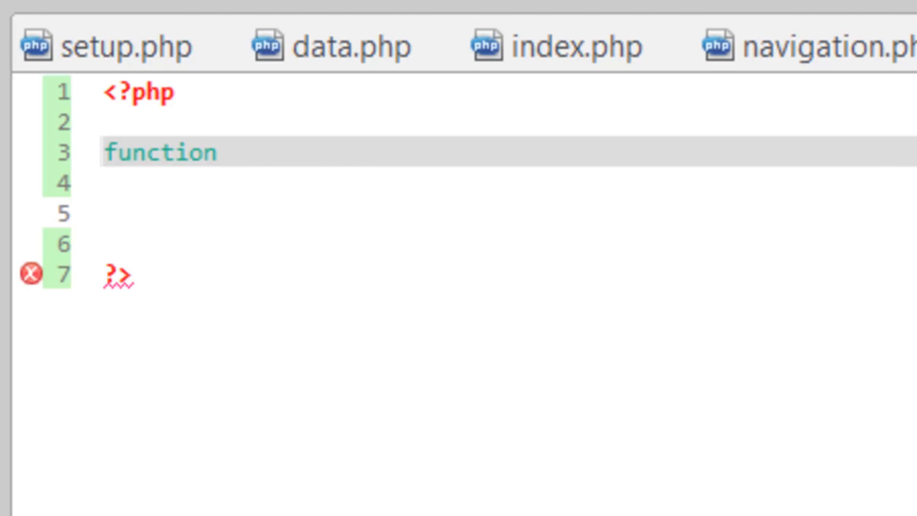
left_click(234, 153)
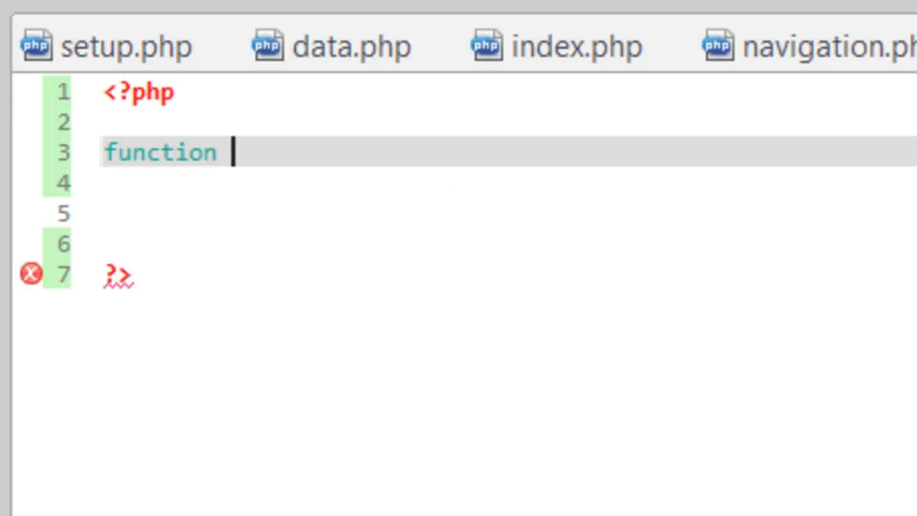
type("navi")
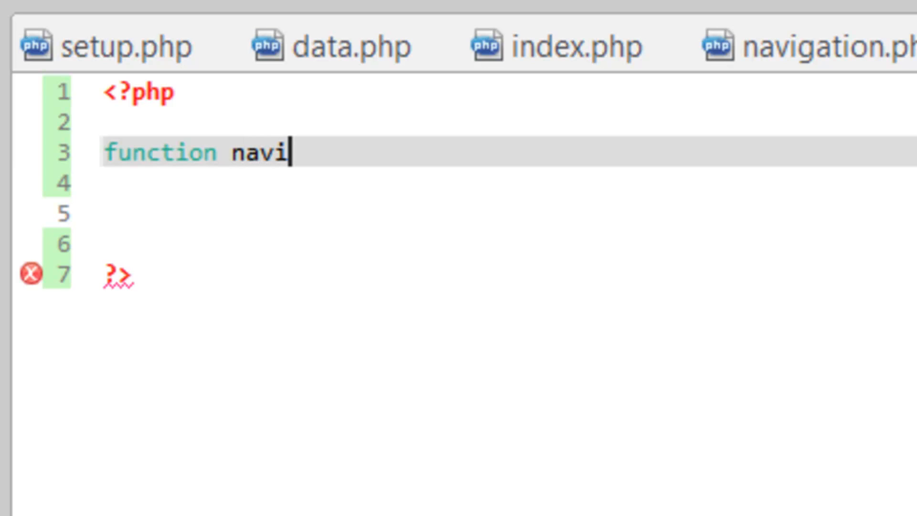
key("Backspace")
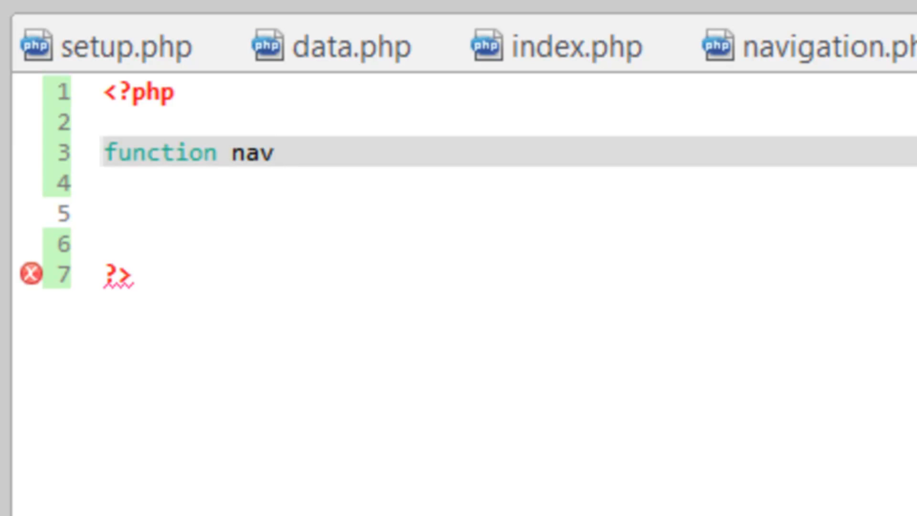
type("_main")
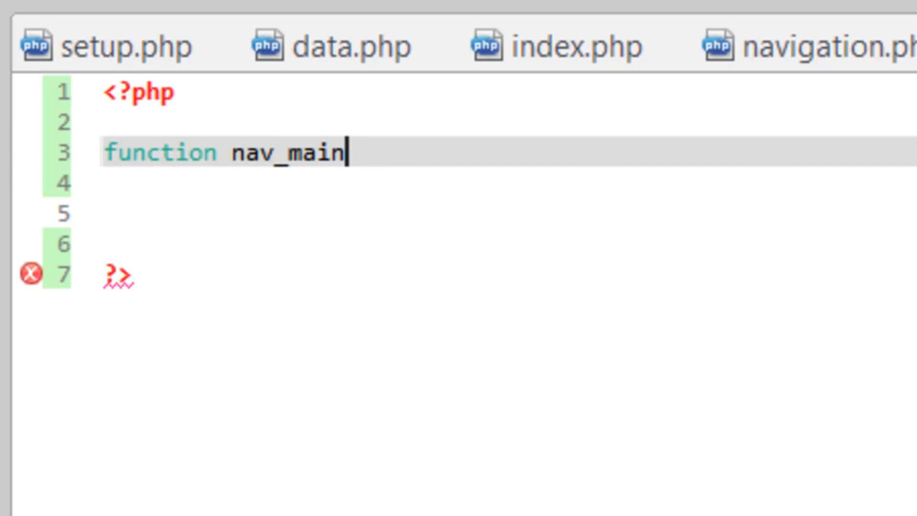
type("()")
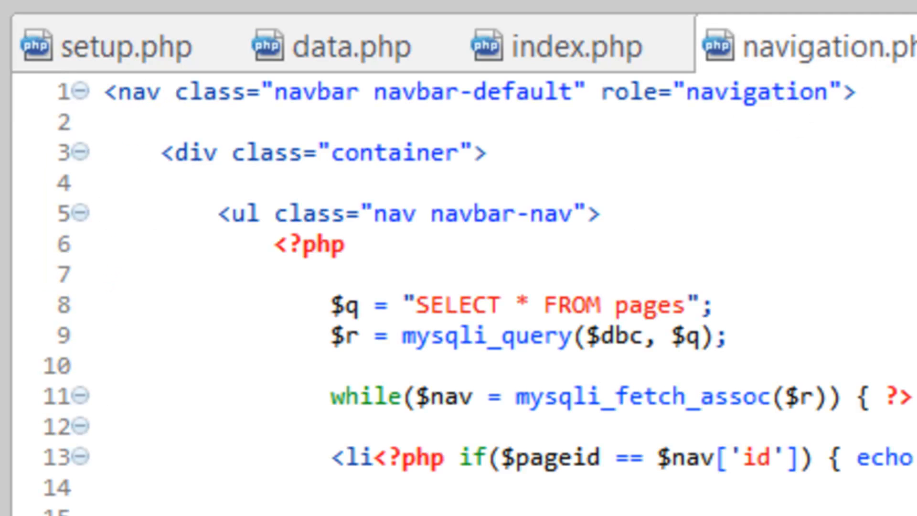
Cut the $q/$r query lines and while loop from navigation.php; retype the loop in template.php.
left_click(734, 337)
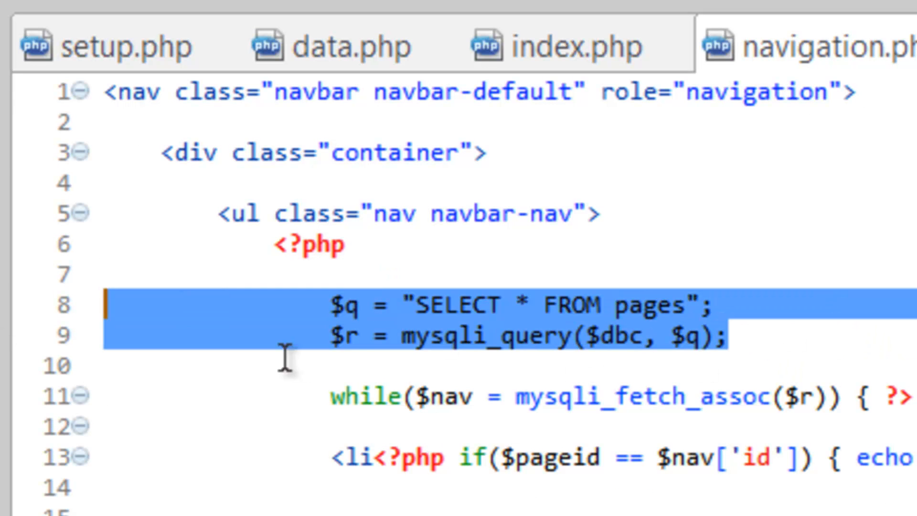
mouse_move(352, 305)
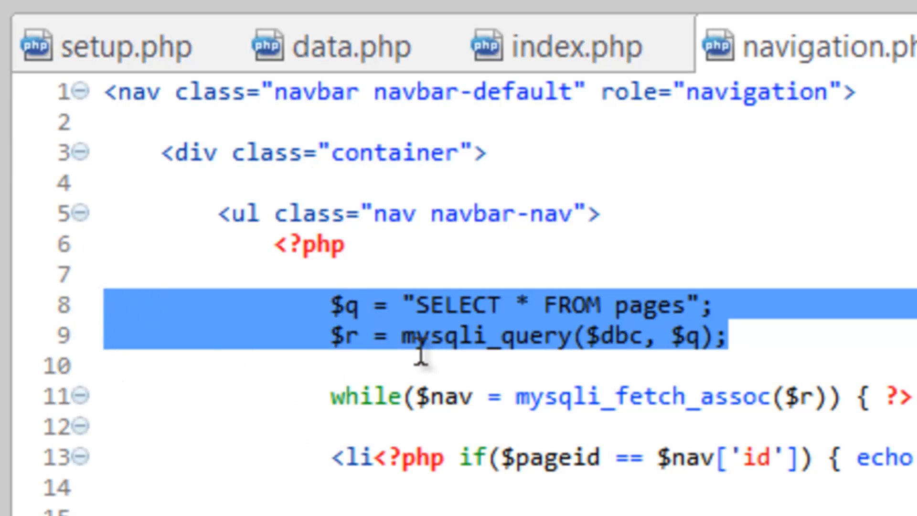
key("Delete")
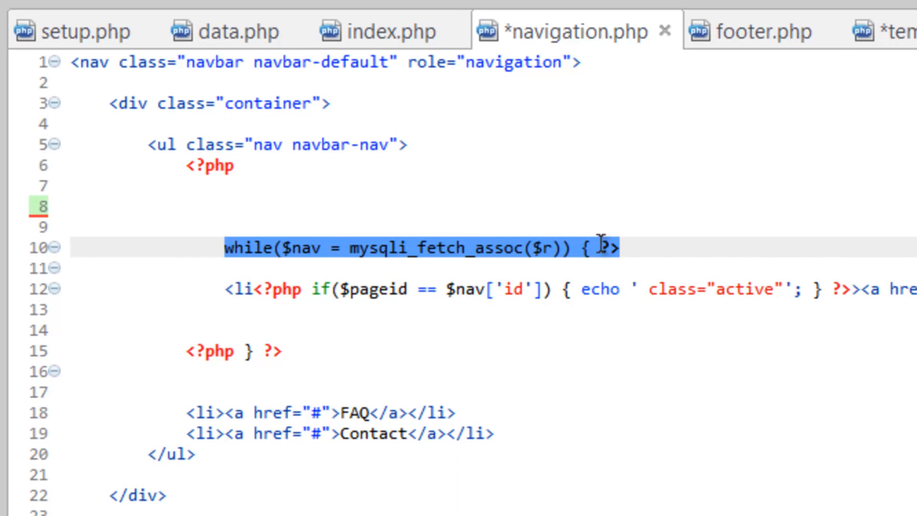
mouse_move(398, 374)
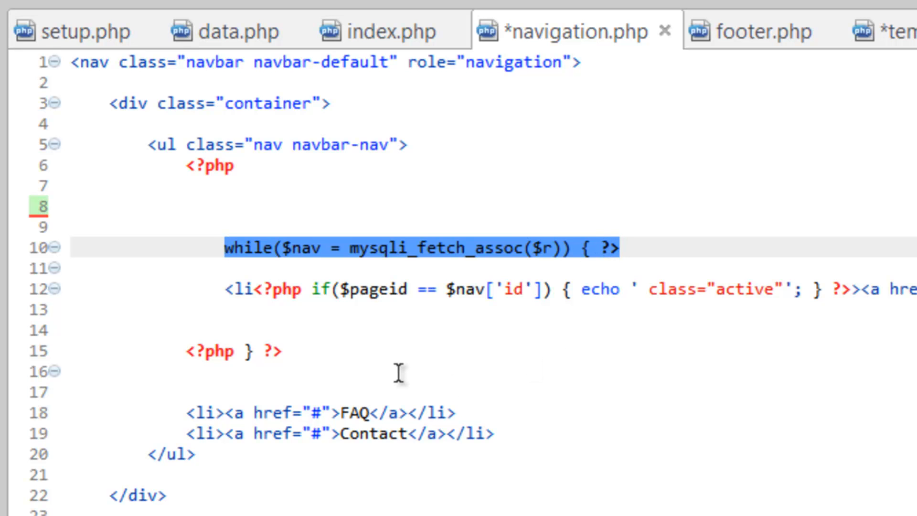
key("Delete")
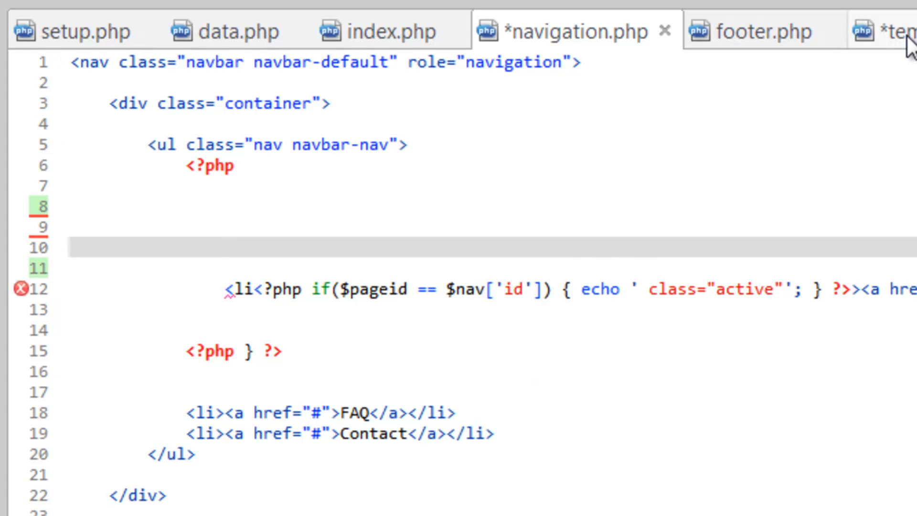
left_click(893, 29)
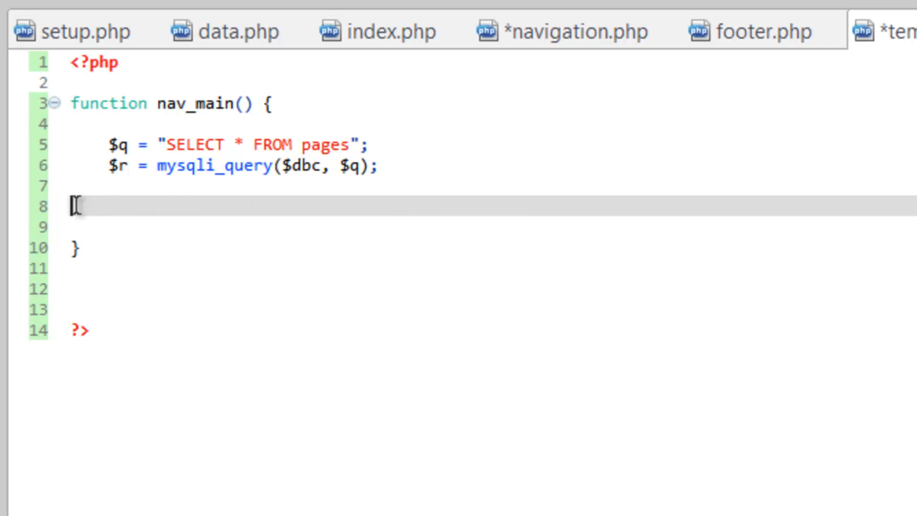
type("while($nav = mysqli_fetch_assoc($r)) { ?>")
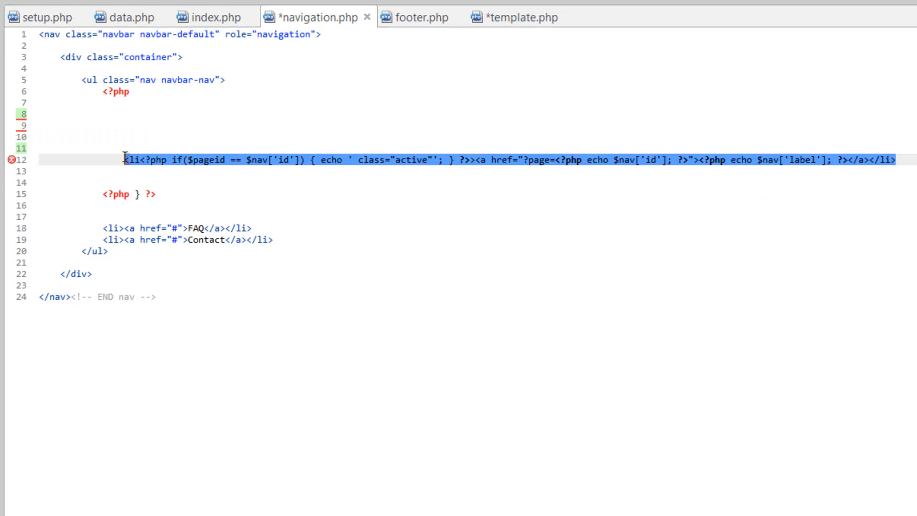
mouse_move(745, 161)
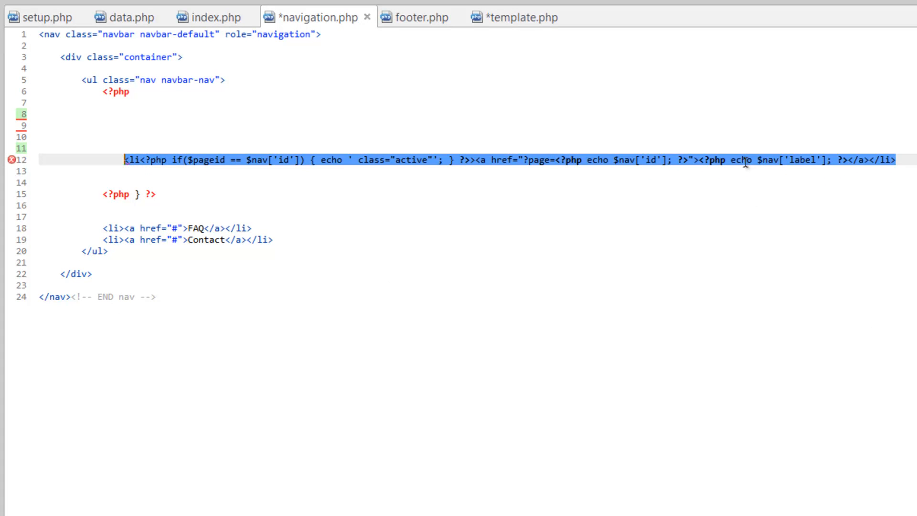
mouse_move(289, 147)
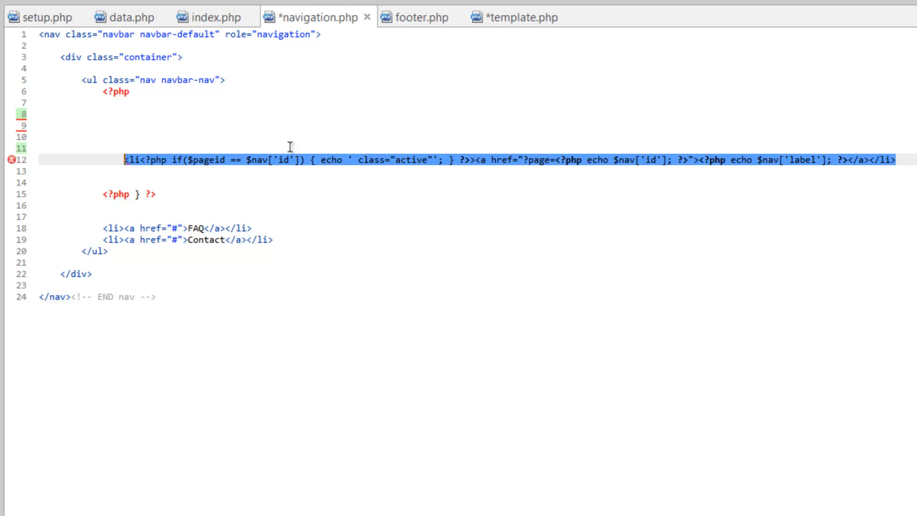
Add the active-class nav list-item link line and the loop's closing PHP brace inside nav_main.
left_click(518, 17)
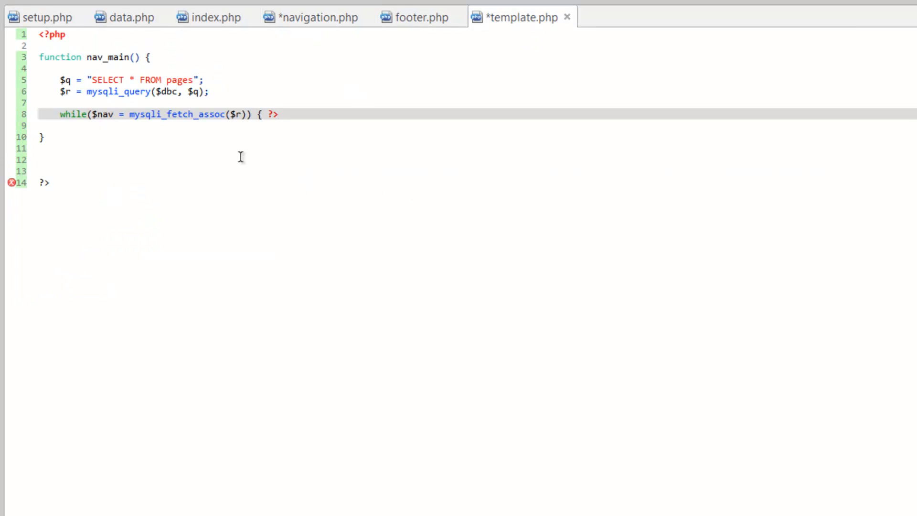
key("Enter")
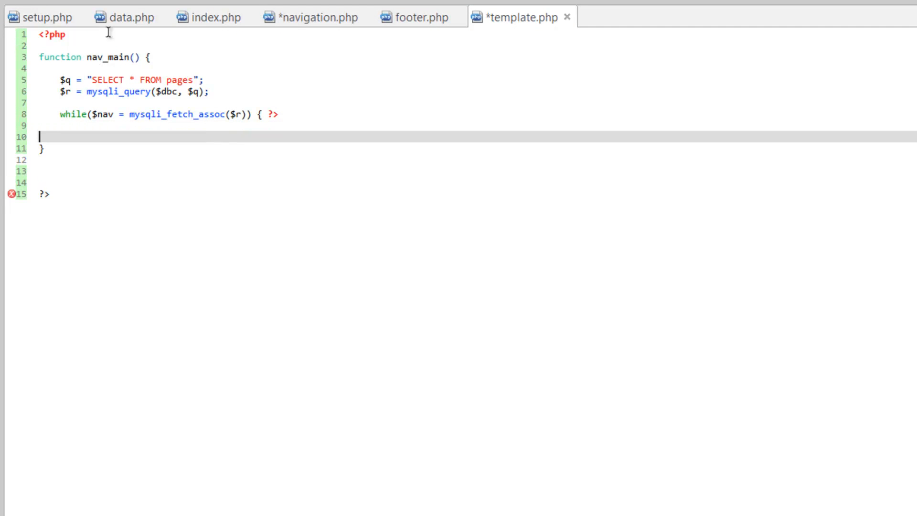
key("Enter")
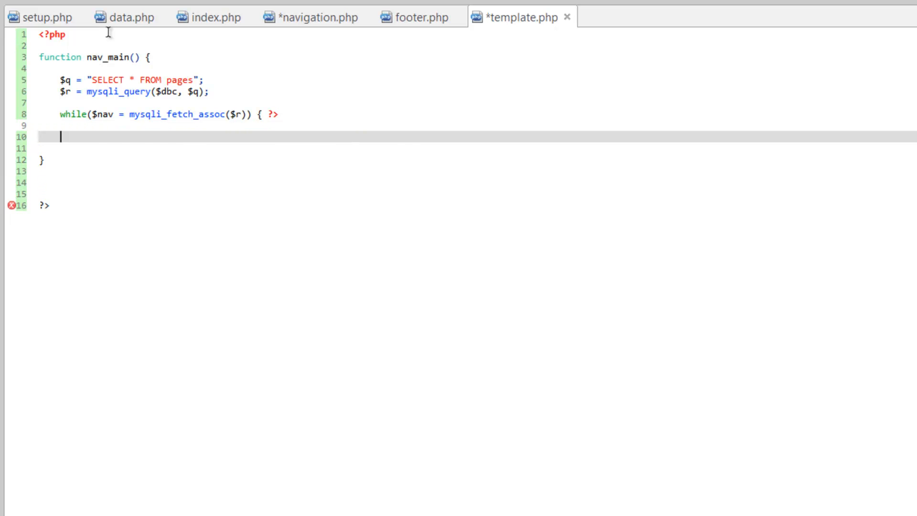
type("<li<?php if($pageid == $nav['id']) { echo ' class=\"active\"'; } ?>><a href=\"?page=<?php echo $nav['id']; ?>\"><?php echo $nav['label']; ?></a></li>")
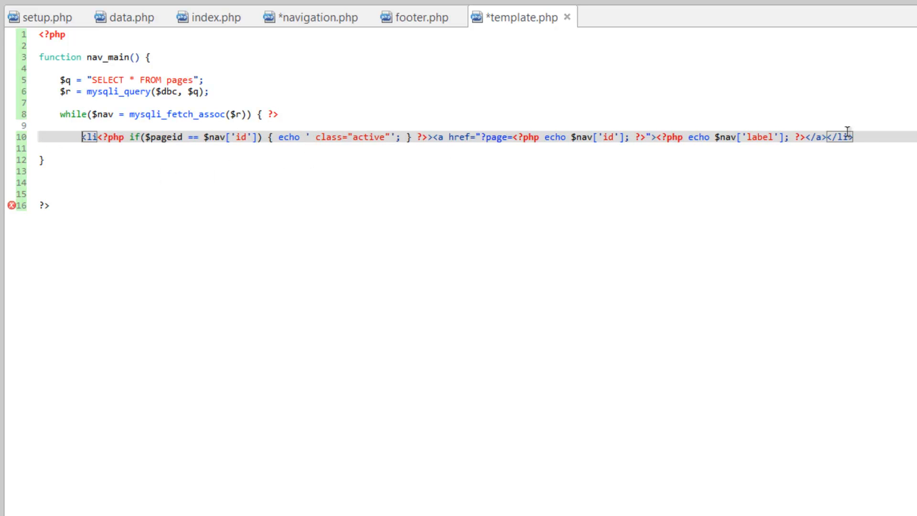
left_click(314, 16)
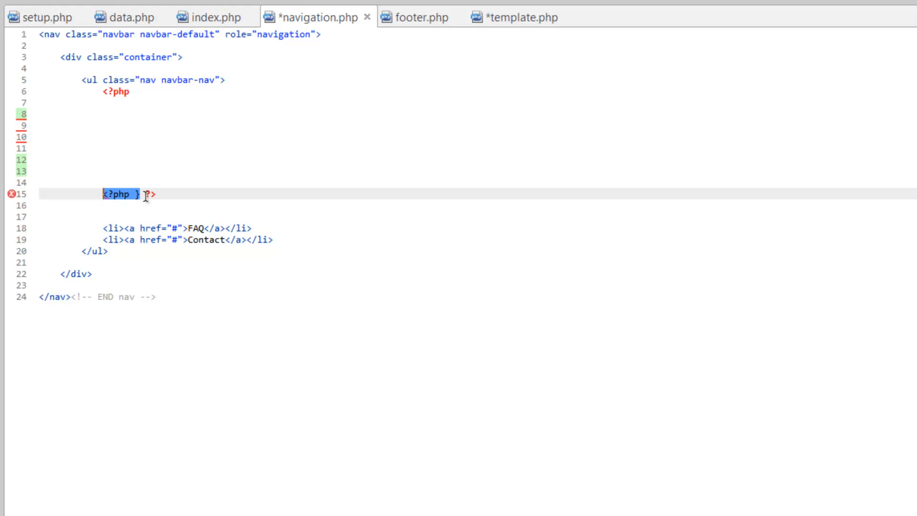
mouse_move(143, 280)
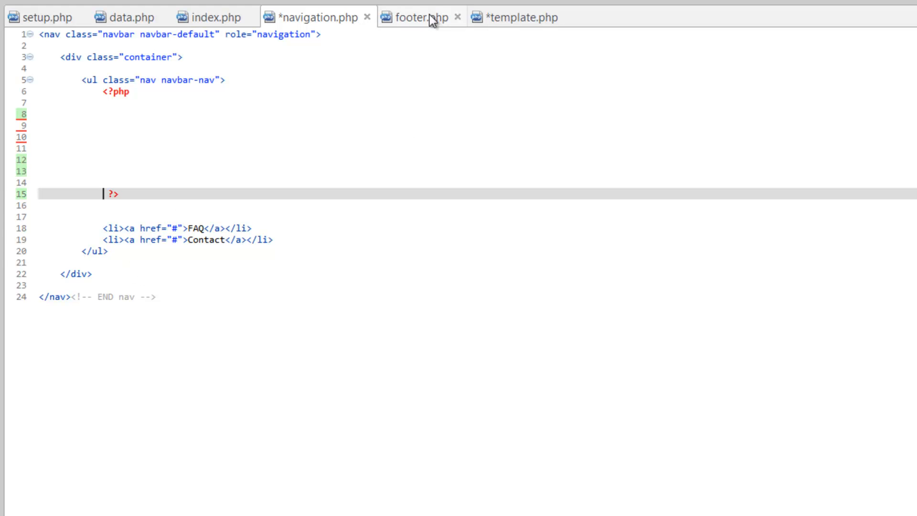
left_click(519, 16)
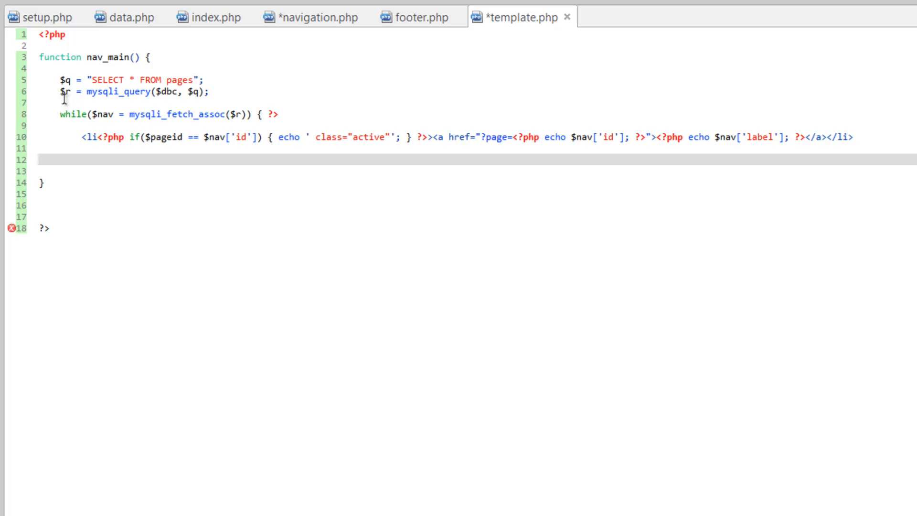
type("<?php }")
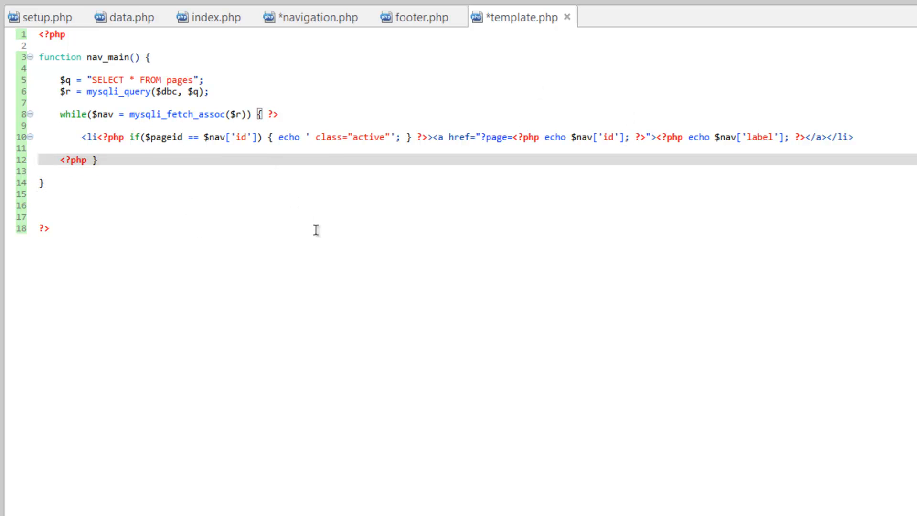
mouse_move(101, 159)
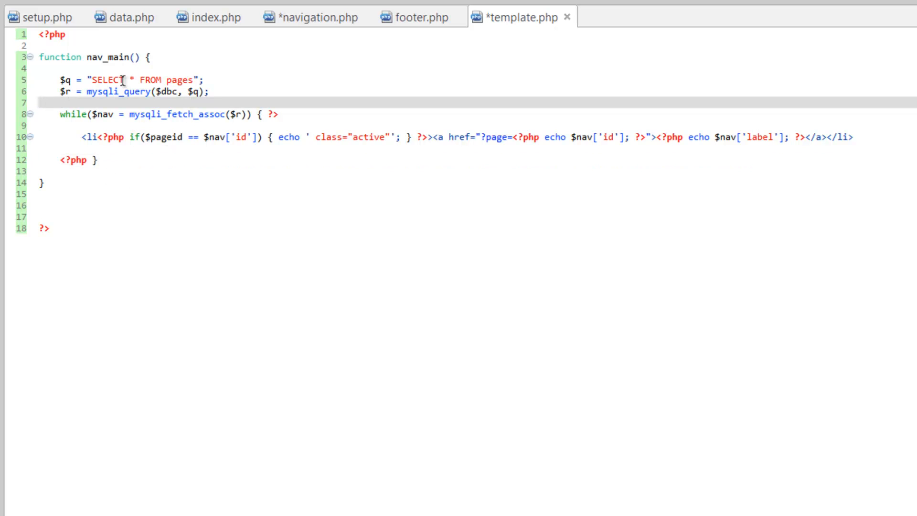
mouse_move(188, 179)
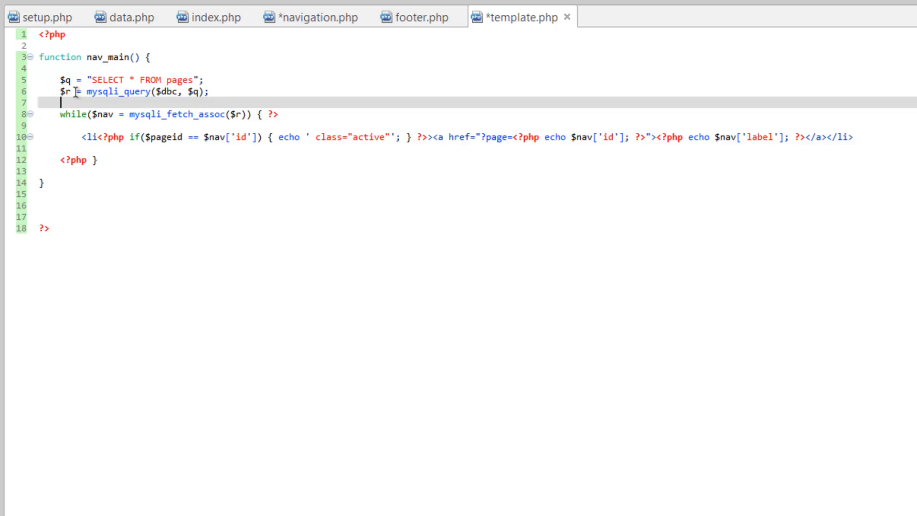
double_click(164, 91)
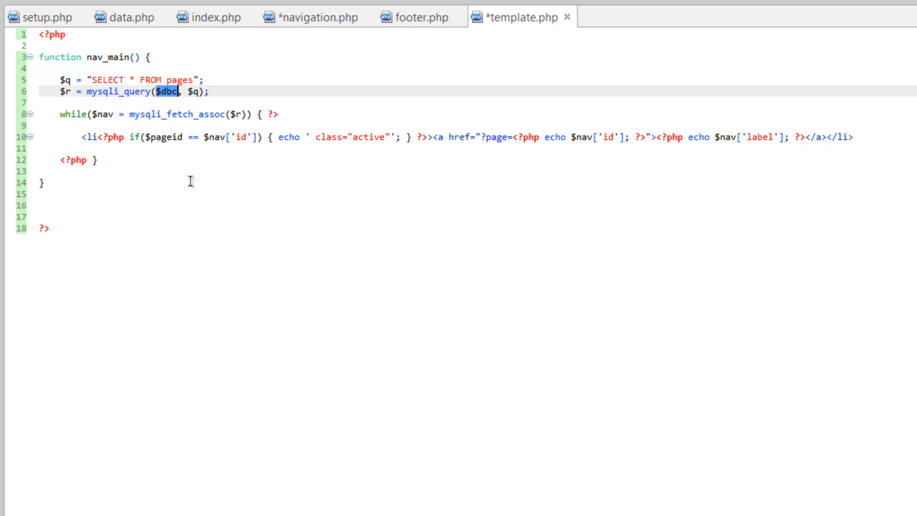
mouse_move(127, 57)
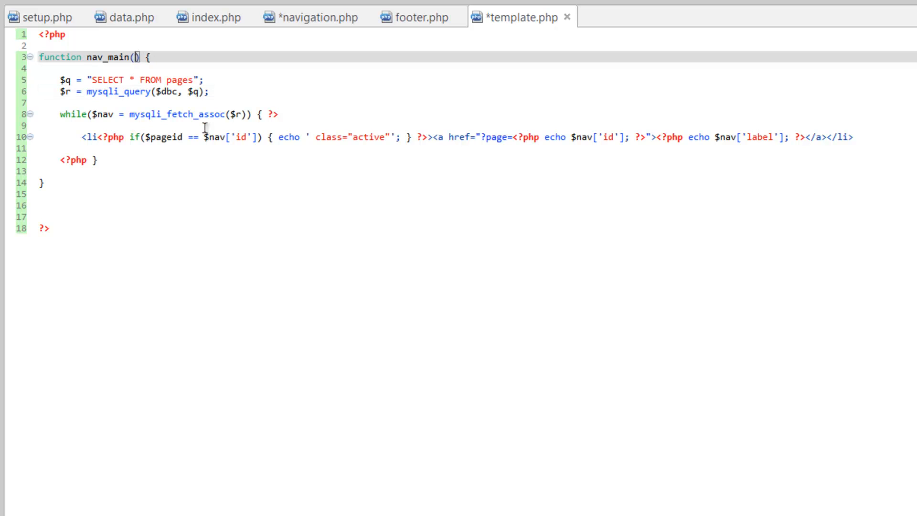
Add $dbc and $pageid as nav_main parameters and save template.php.
type("$dbc")
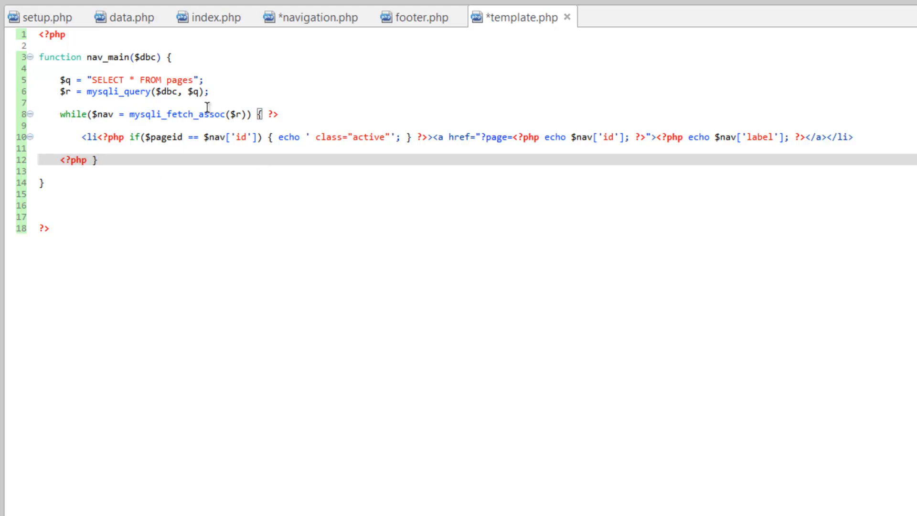
double_click(161, 137)
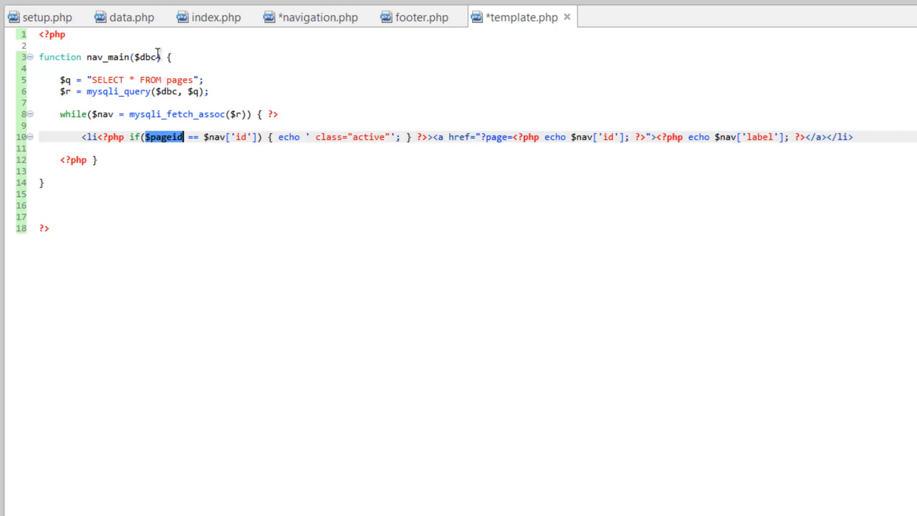
mouse_move(160, 56)
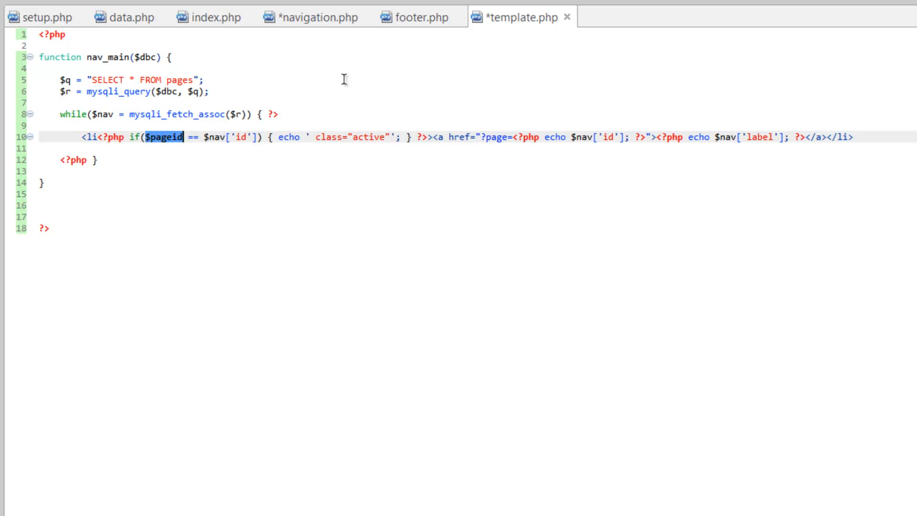
mouse_move(200, 166)
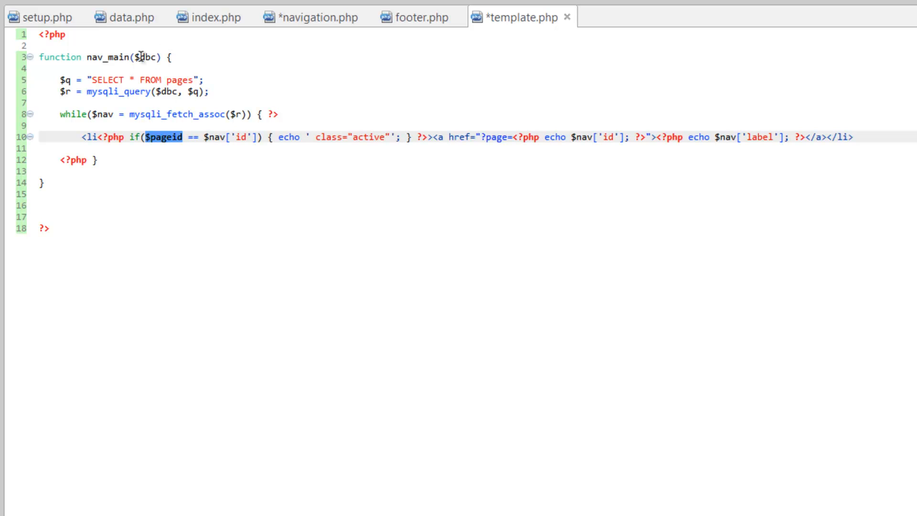
mouse_move(190, 137)
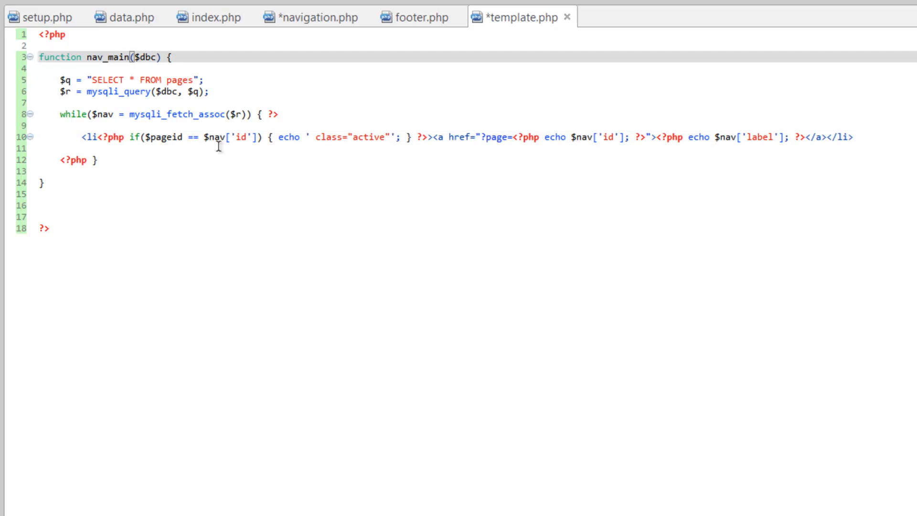
type(", $pag")
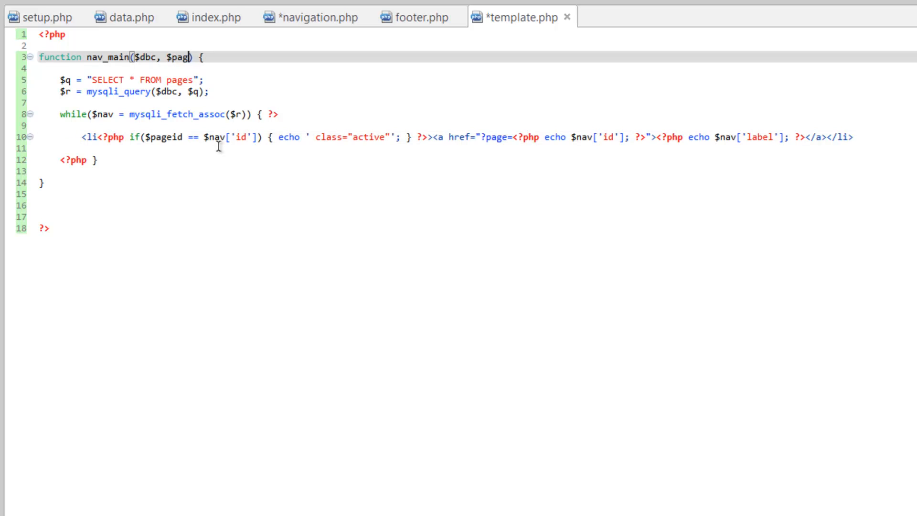
type("eid")
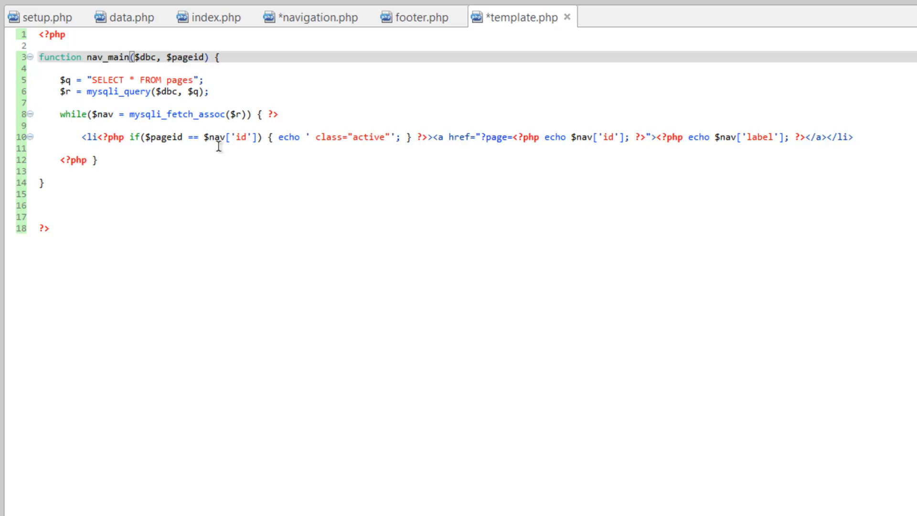
key("Ctrl+s")
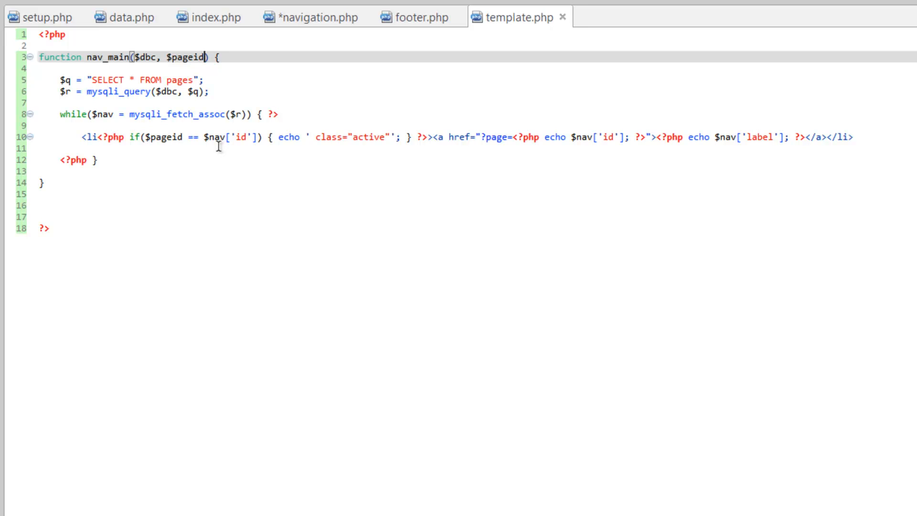
mouse_move(247, 167)
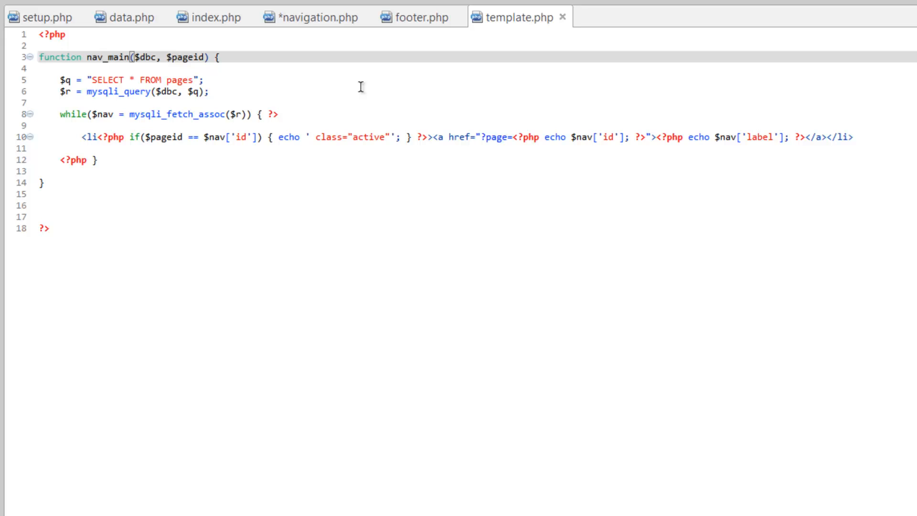
mouse_move(162, 68)
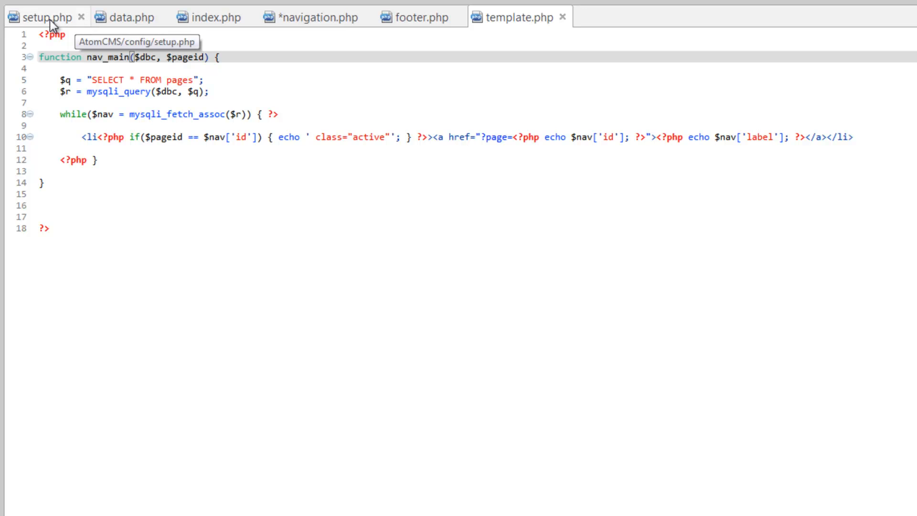
Add include('functions/template.php'); below the data.php include in setup.php.
left_click(43, 17)
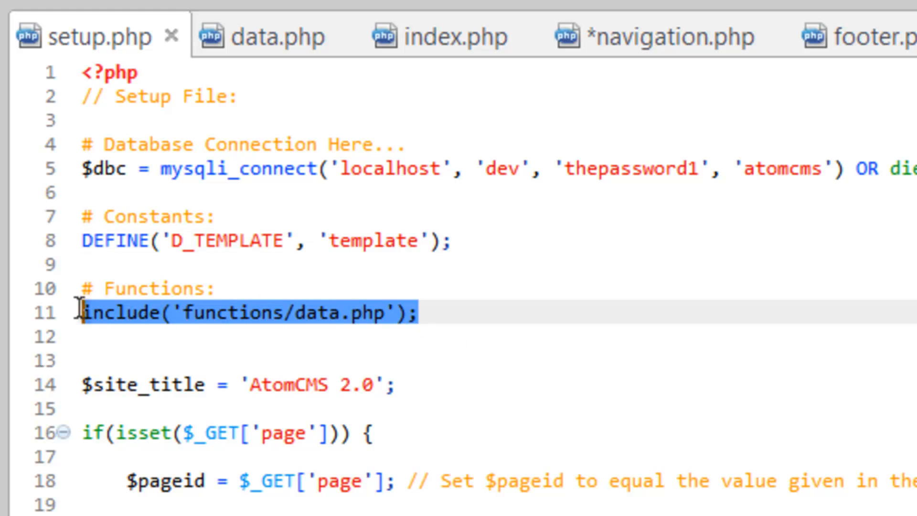
key("Enter")
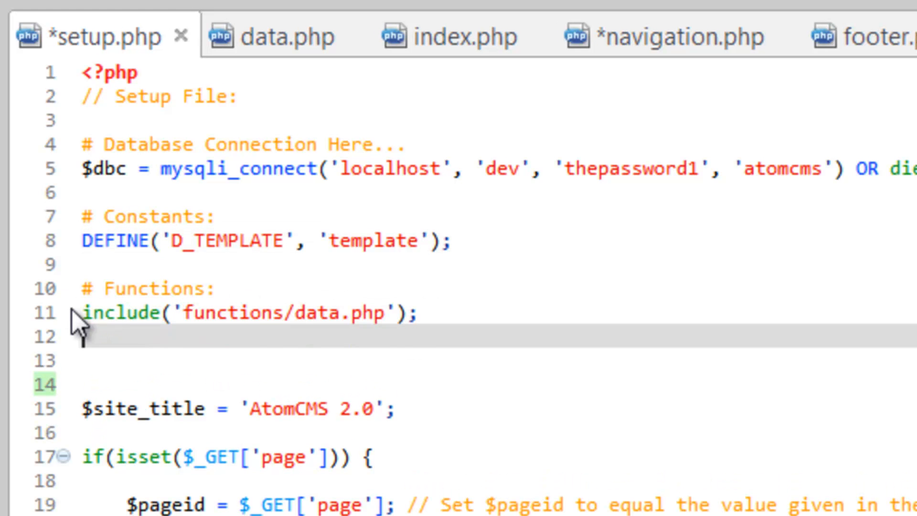
type("include('functions/data.php');")
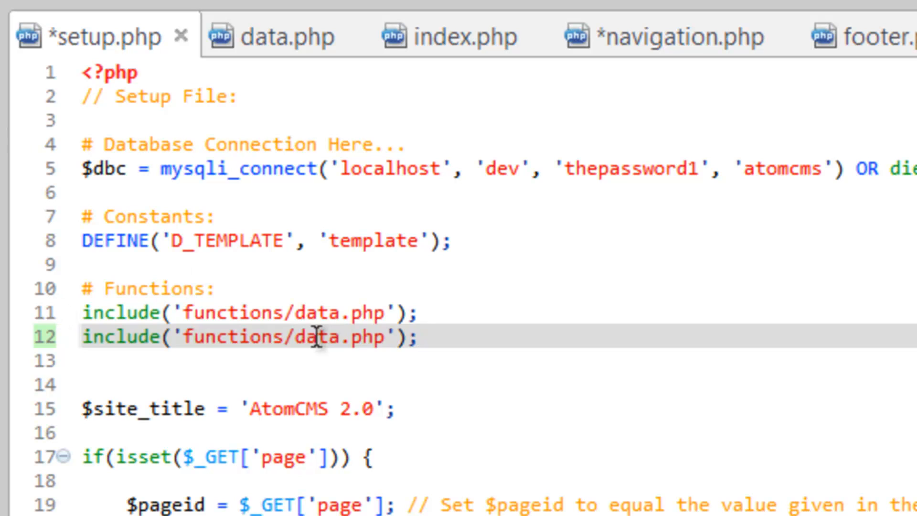
type("te")
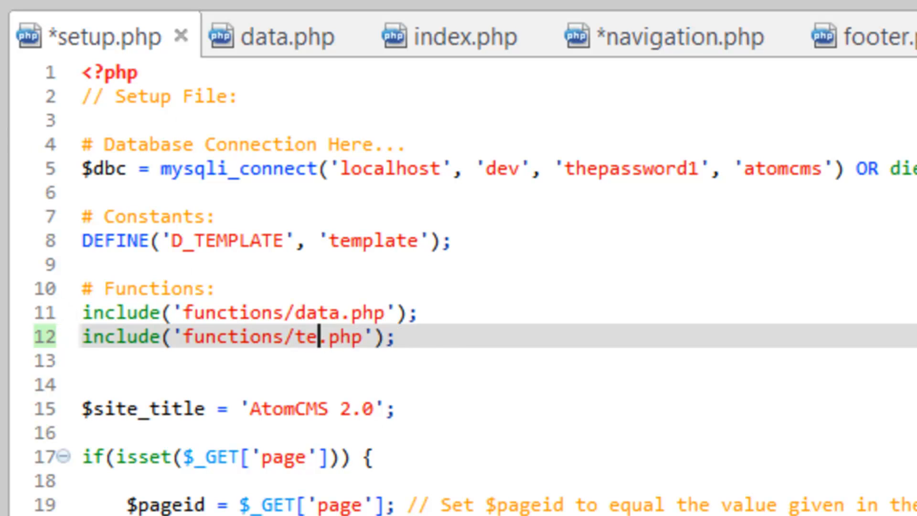
type("mplate")
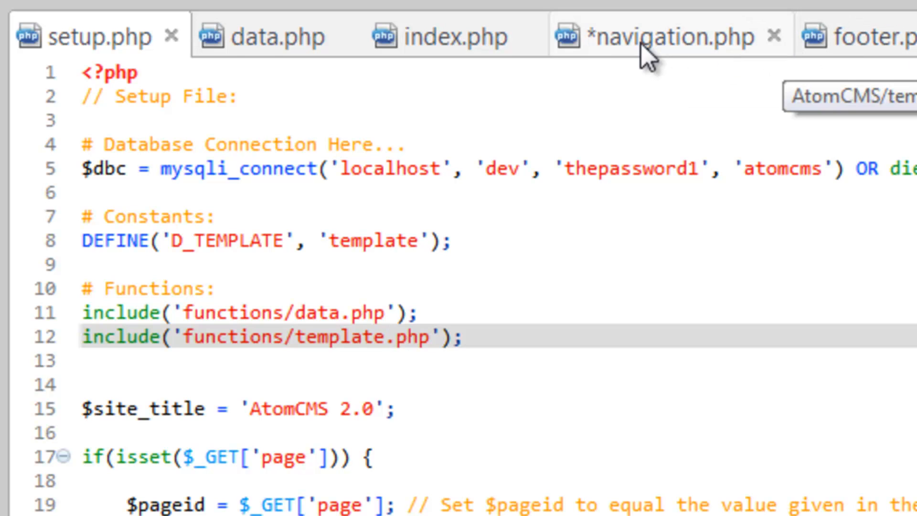
Replace navigation.php's old loop code with nav_main($dbc, $pageid); and save.
left_click(666, 37)
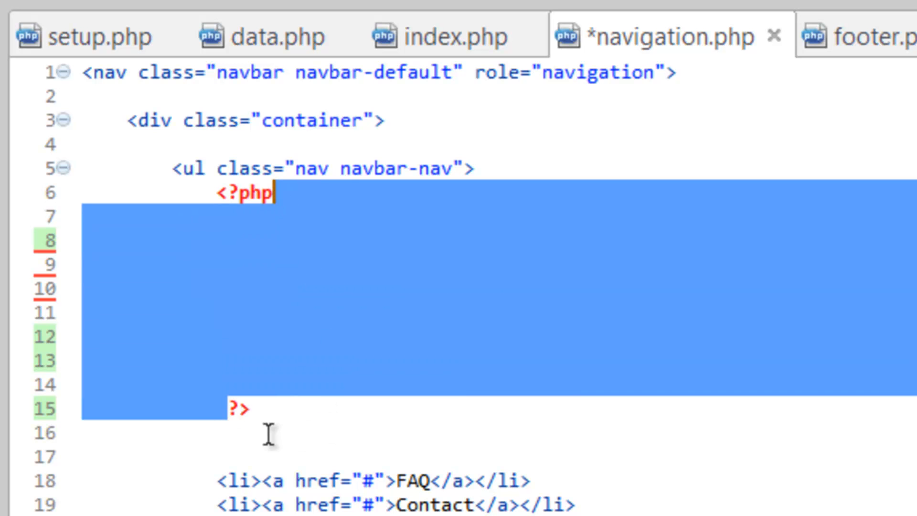
key("Delete")
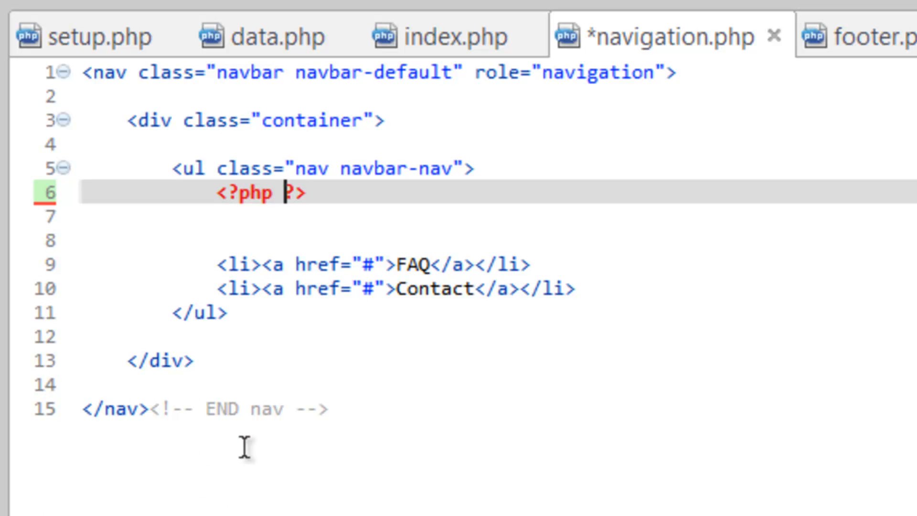
type("nav_main(")
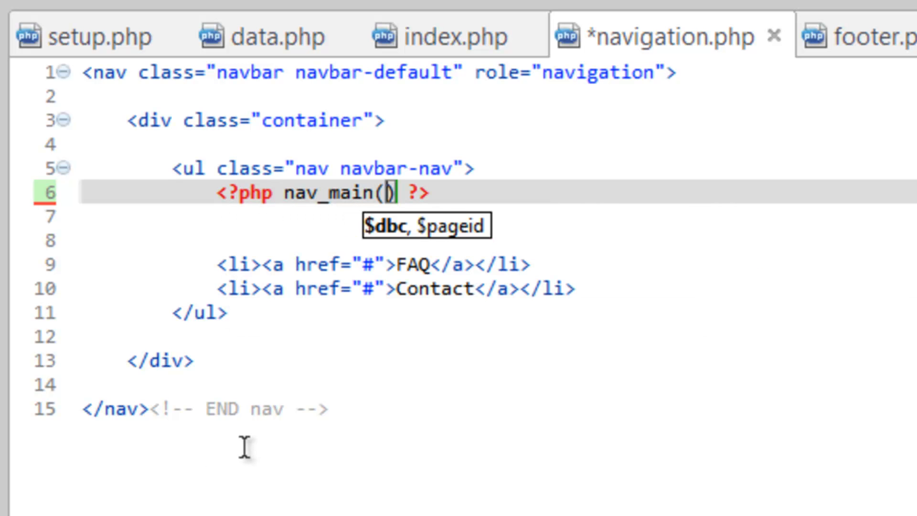
type("$dbc")
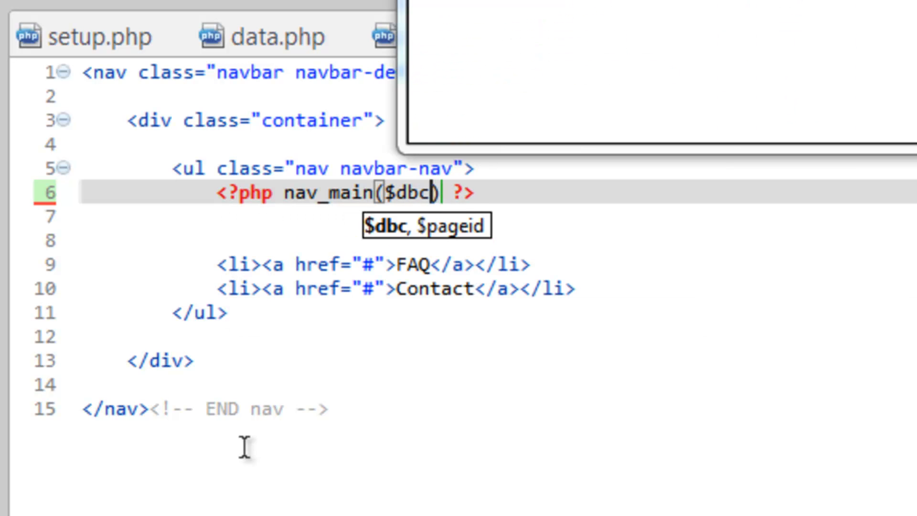
type(",")
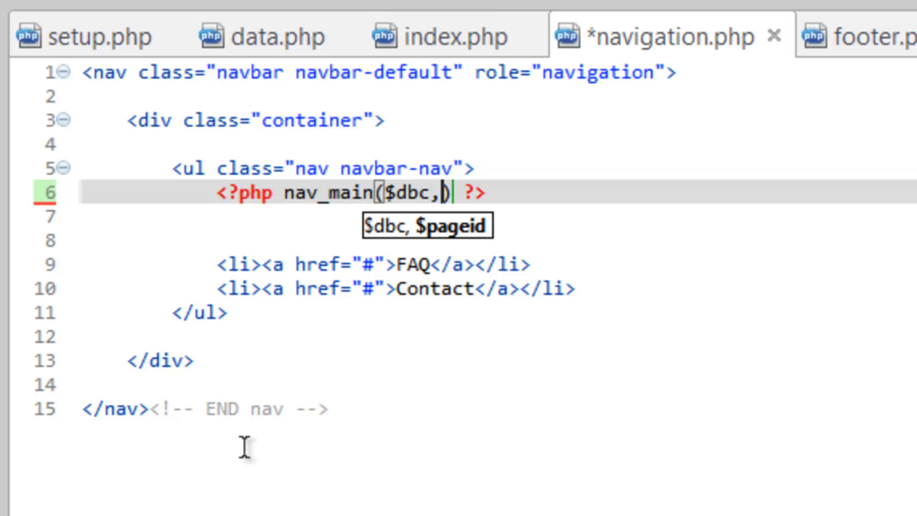
type("$page")
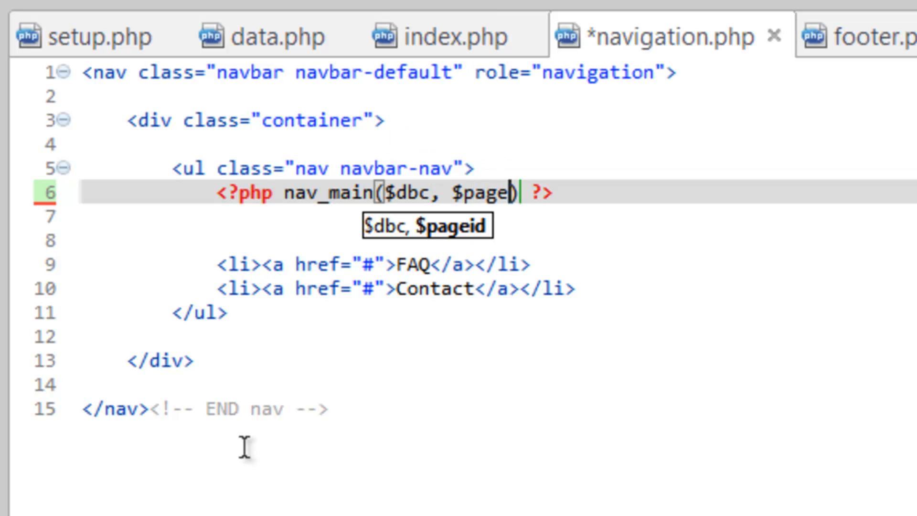
type("id")
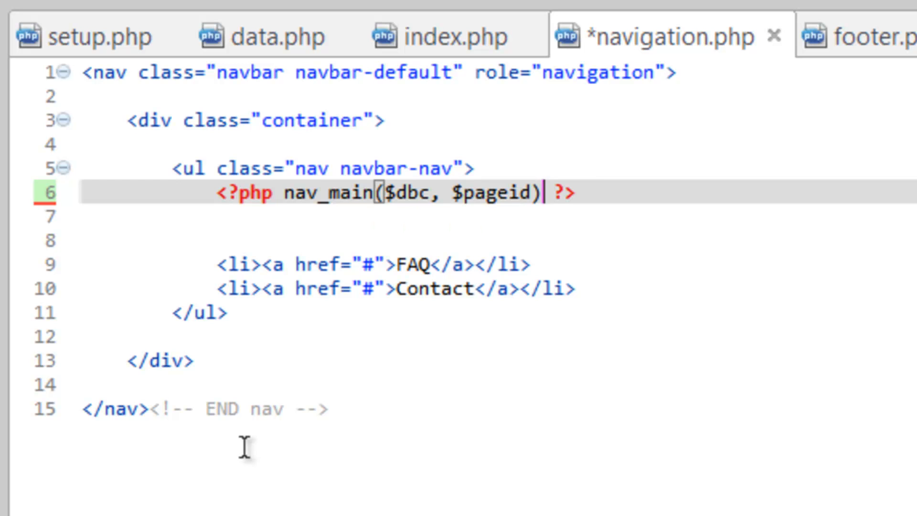
type(";")
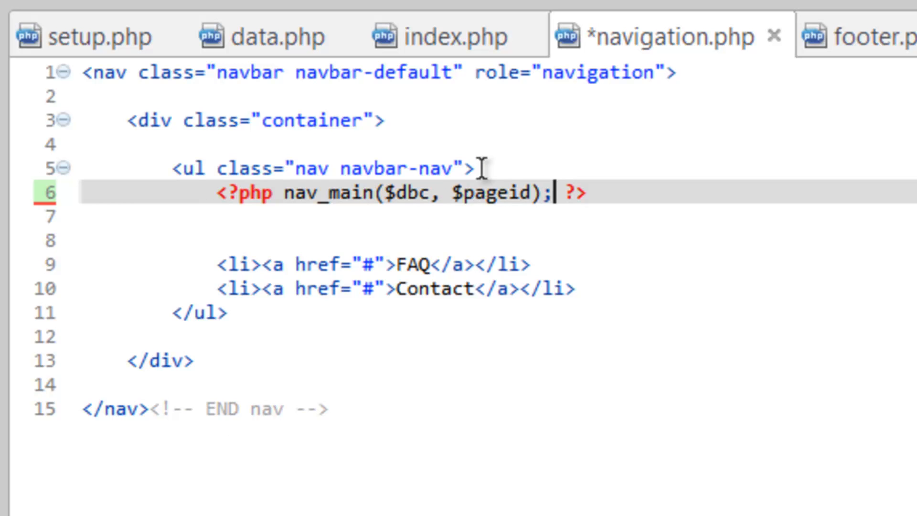
key("Enter")
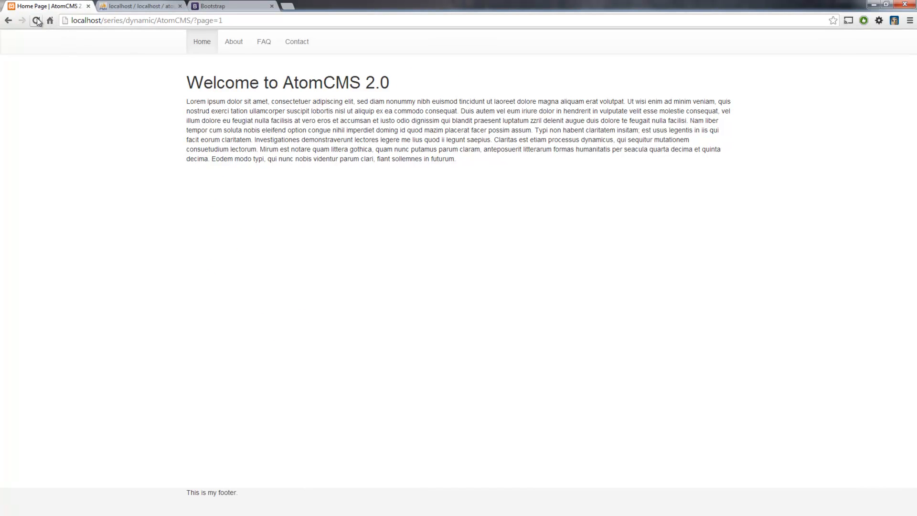
mouse_move(232, 45)
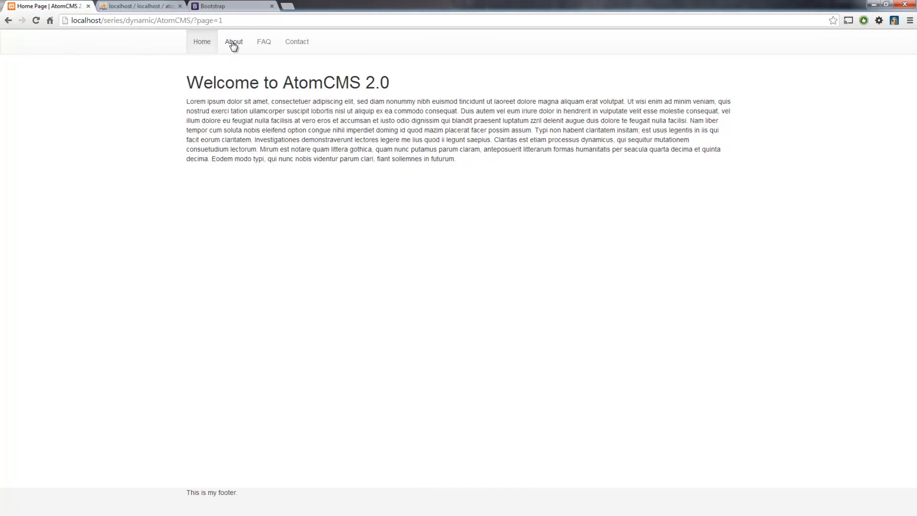